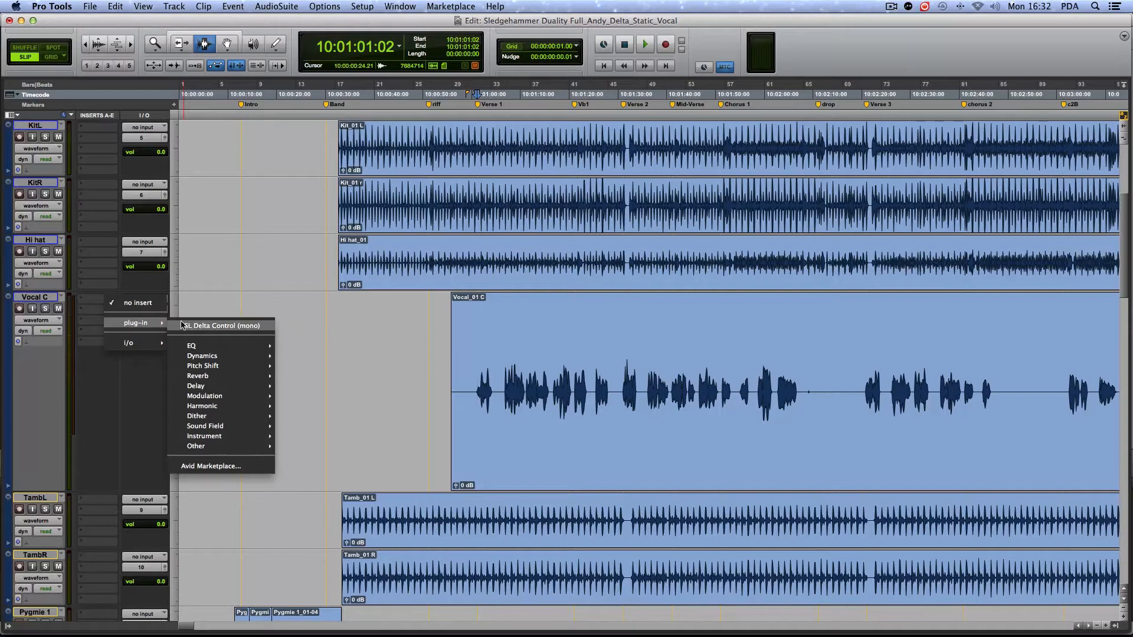
Insert SSL Delta Control on Vocal C, assign channel 8, and display its Volume lane
left_click(221, 325)
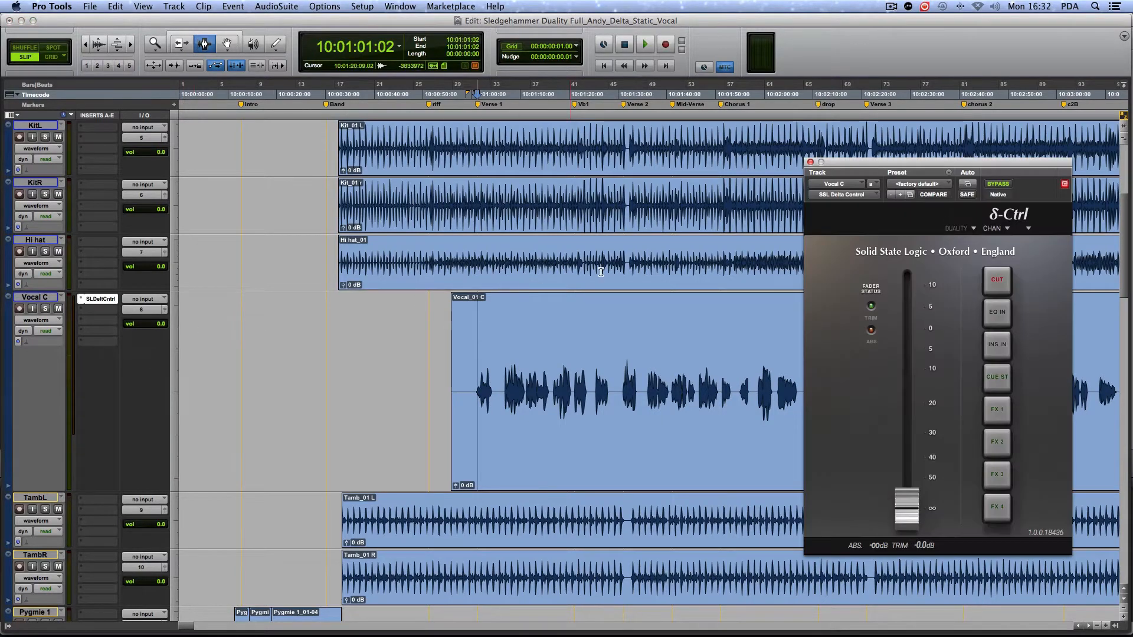
left_click(995, 229)
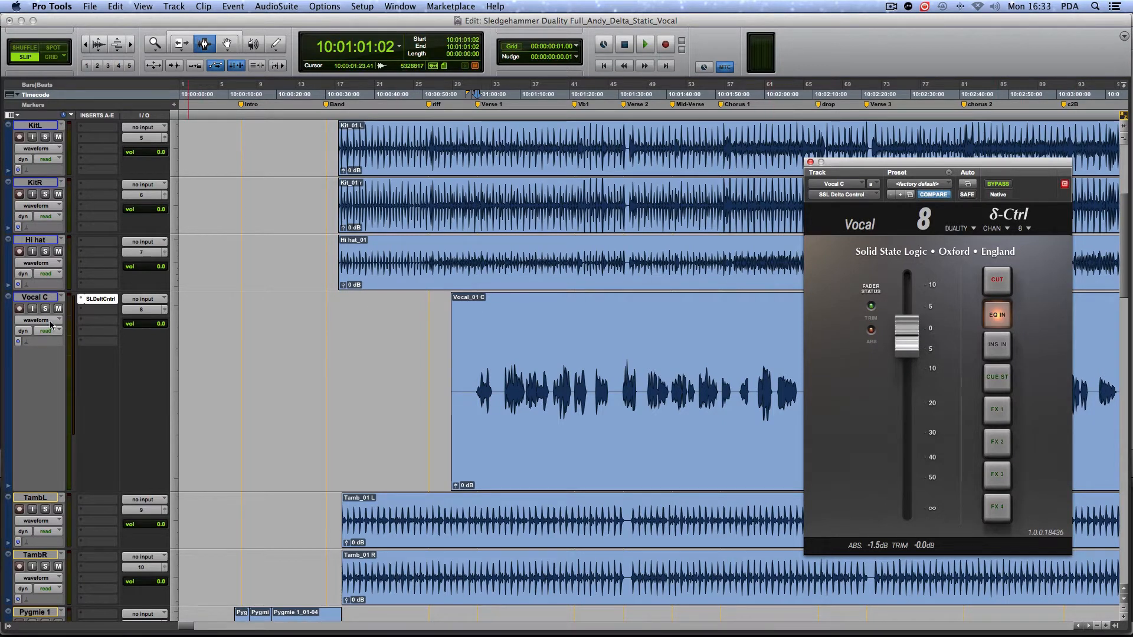
left_click(36, 320)
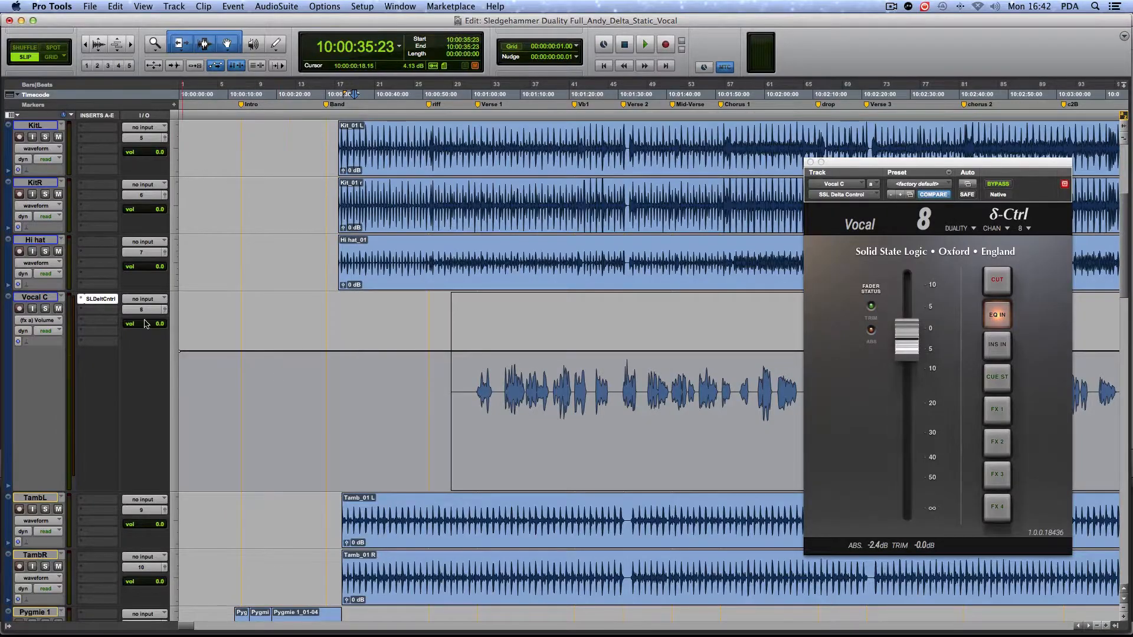
Switch Vocal C's automation mode to touch
left_click(45, 331)
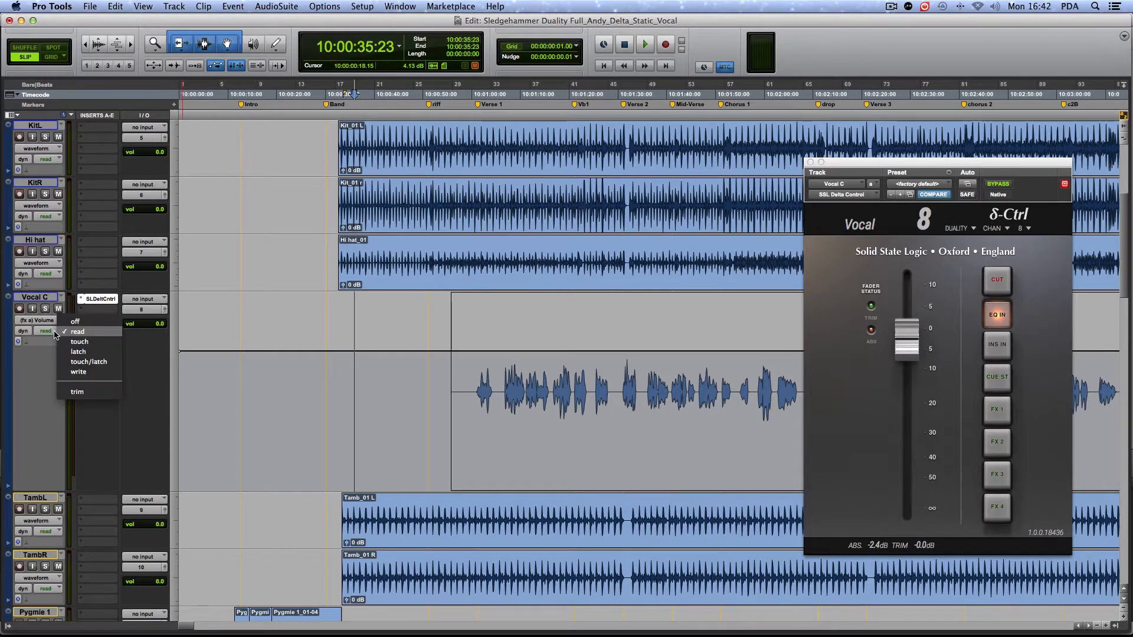
left_click(80, 341)
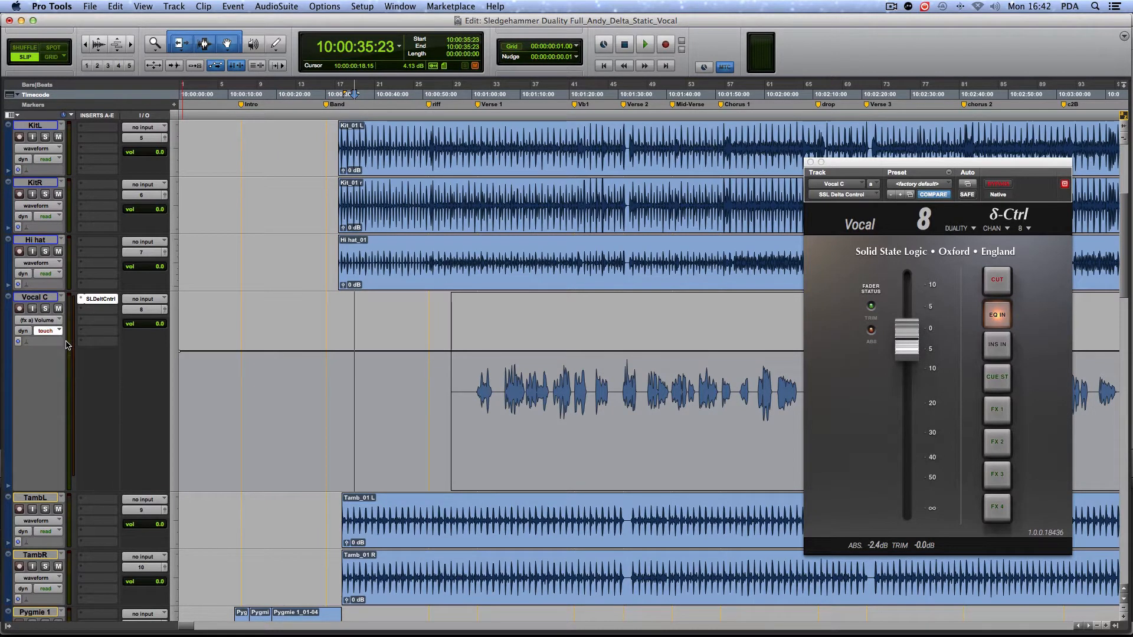
left_click(644, 44)
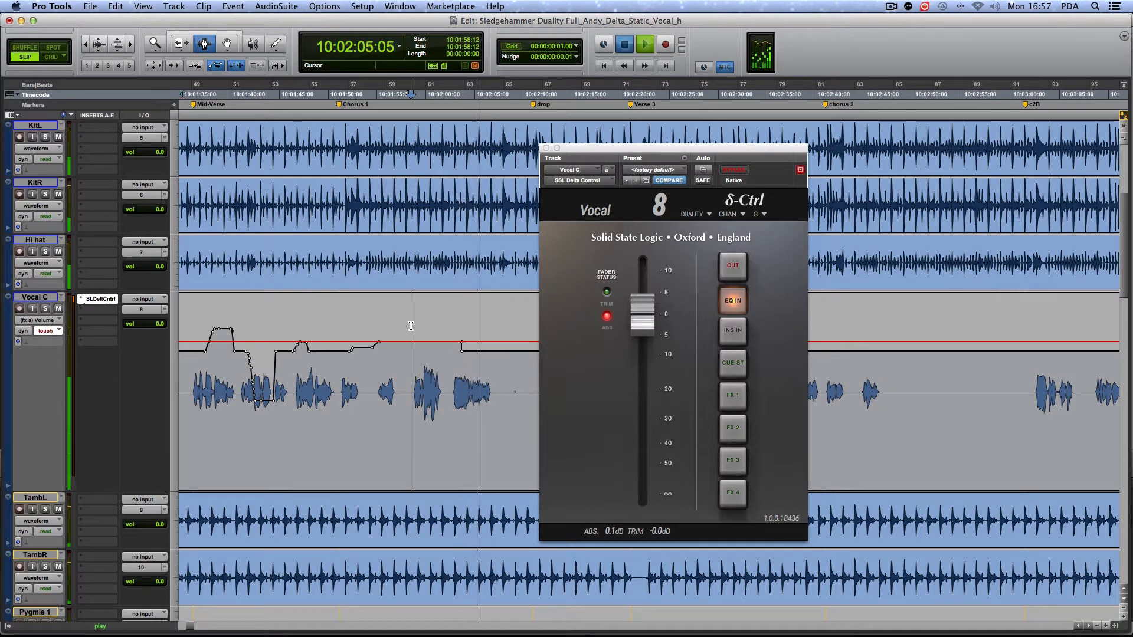
Play the session and ride the Delta Control fader to write Vocal C volume automation
left_click(623, 44)
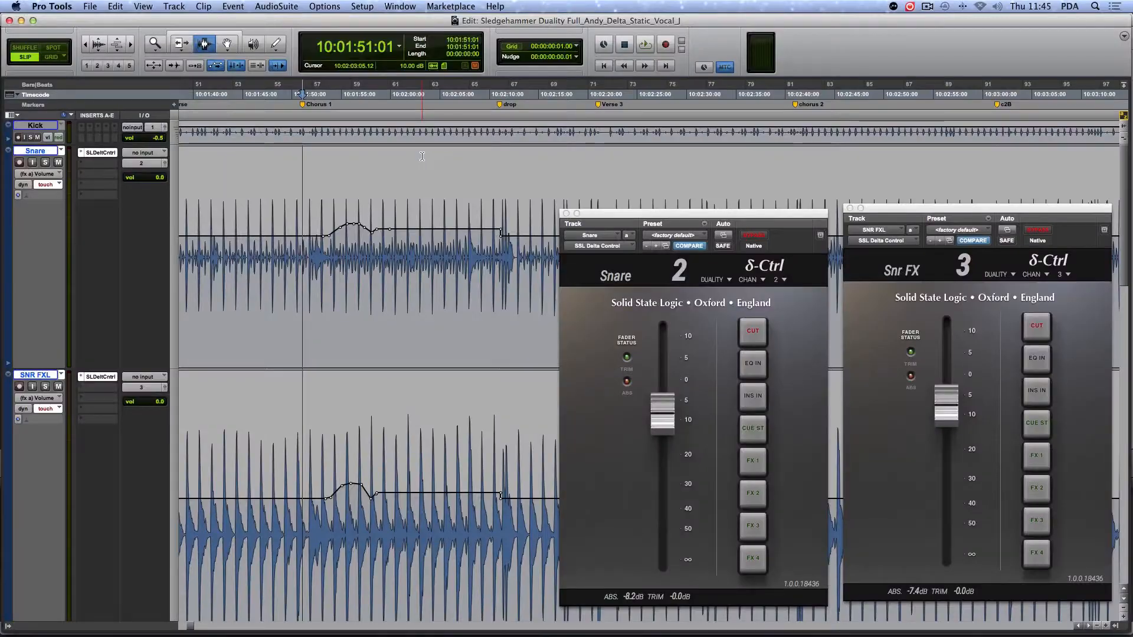
Write touch volume automation on Snare (channel 2) and SNR FXL (channel 3)
left_click(643, 44)
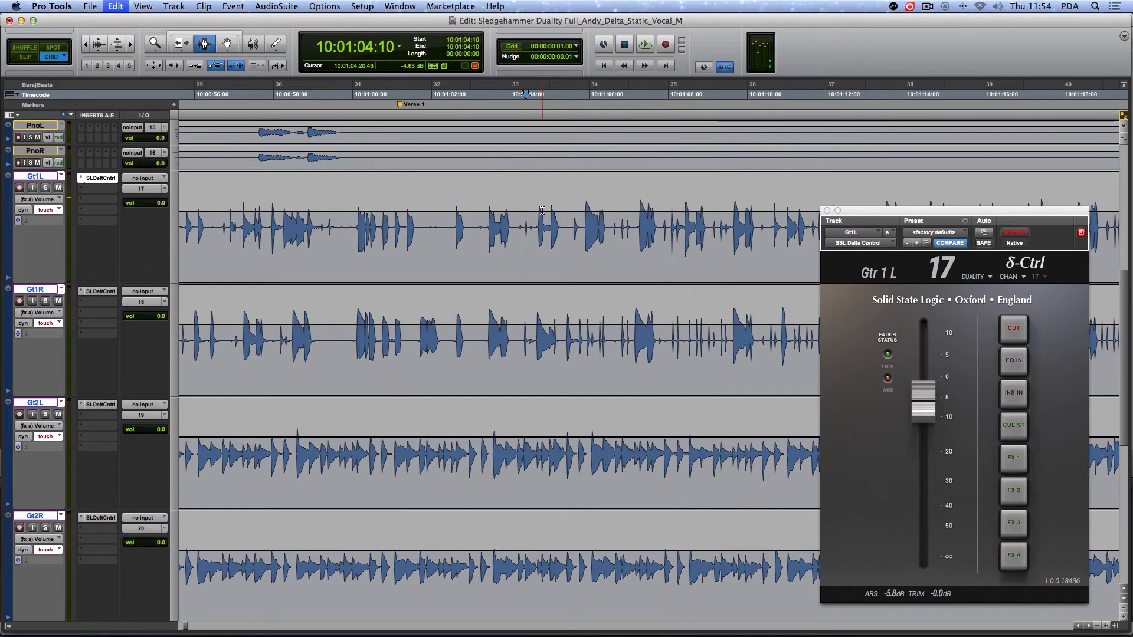
Ride Delta Control faders during playback to write touch automation on Gt1L, Gt1R, Gt2L, Gt2R
left_click(644, 44)
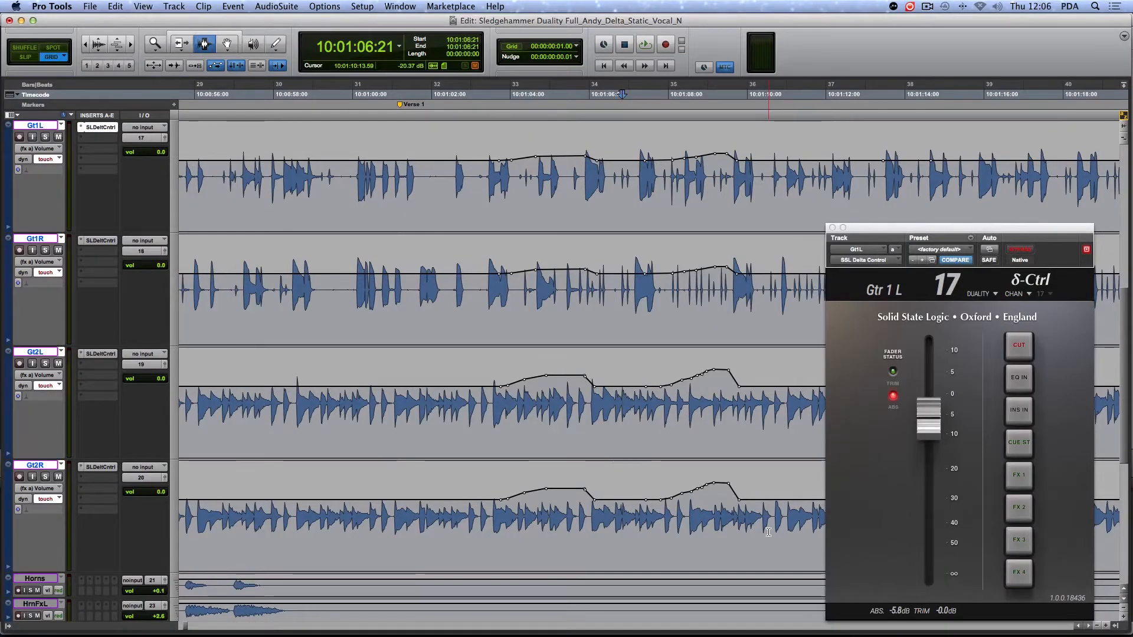
left_click(644, 45)
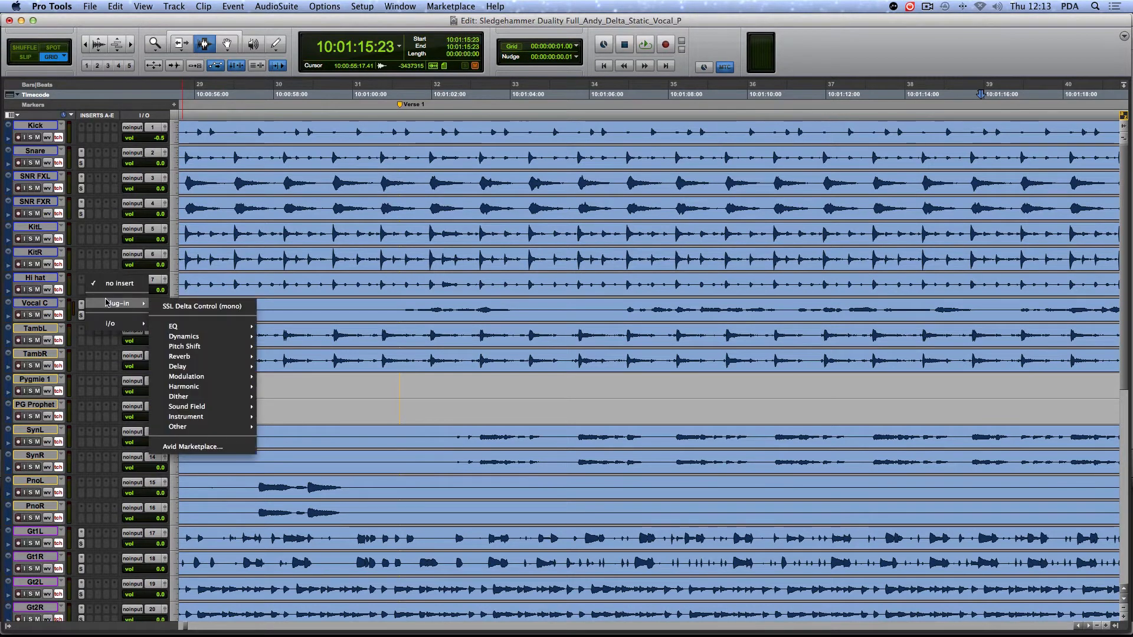
Insert SSL Delta Control (mono) on Hi hat and set its mode to GROUP
left_click(201, 305)
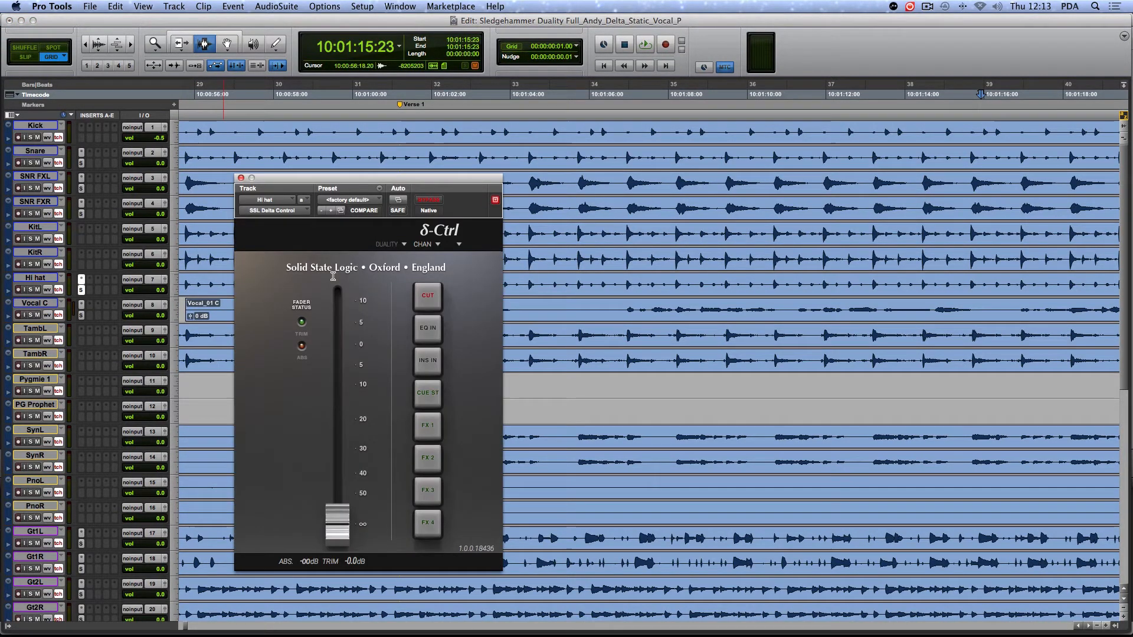
left_click(431, 244)
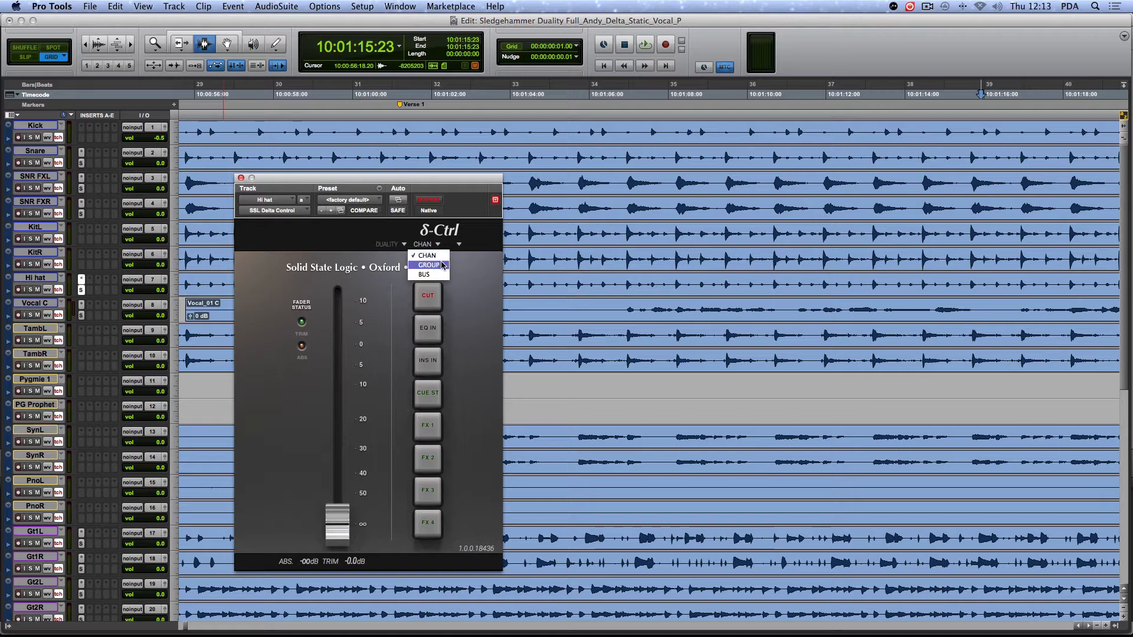
left_click(429, 265)
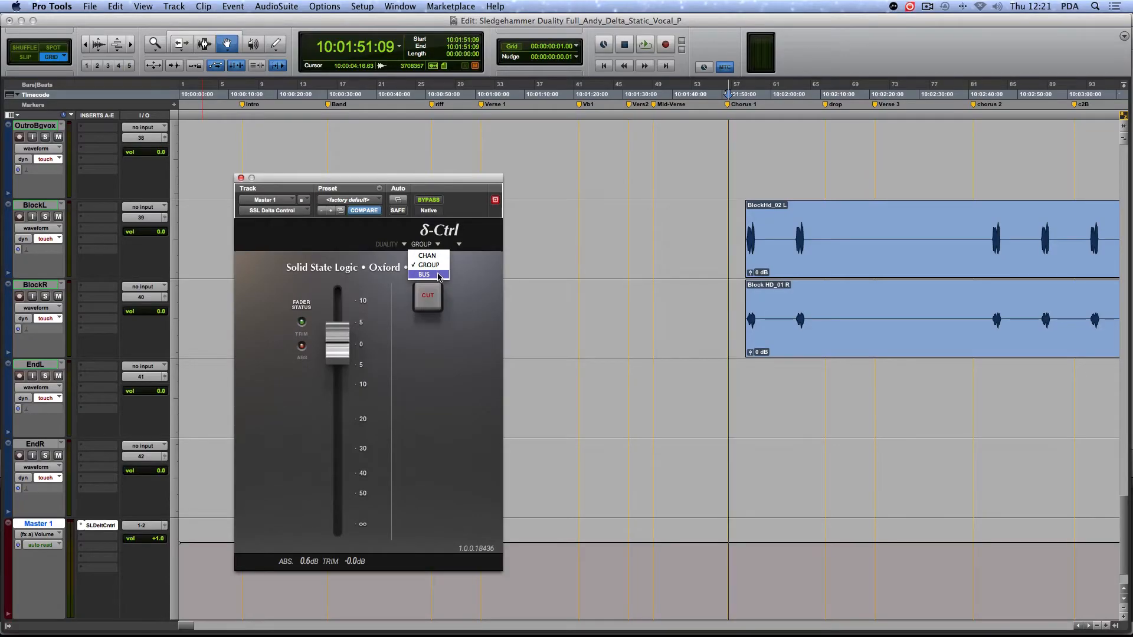
Switch Master 1's Delta Control to BUS mode on bus A and close the window
left_click(424, 274)
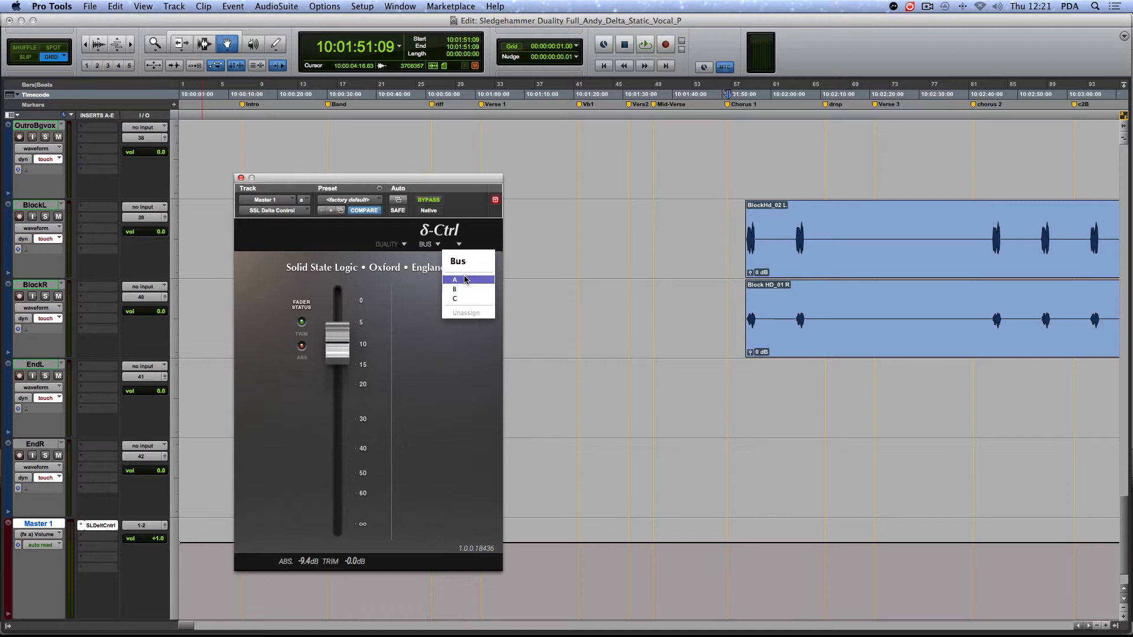
left_click(454, 280)
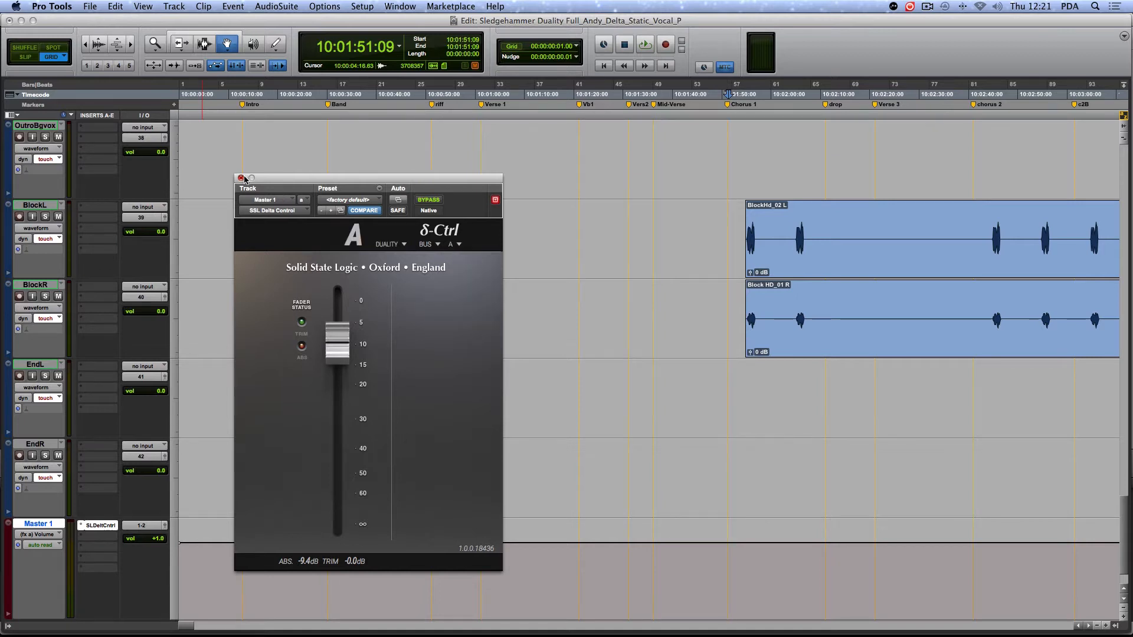
left_click(241, 178)
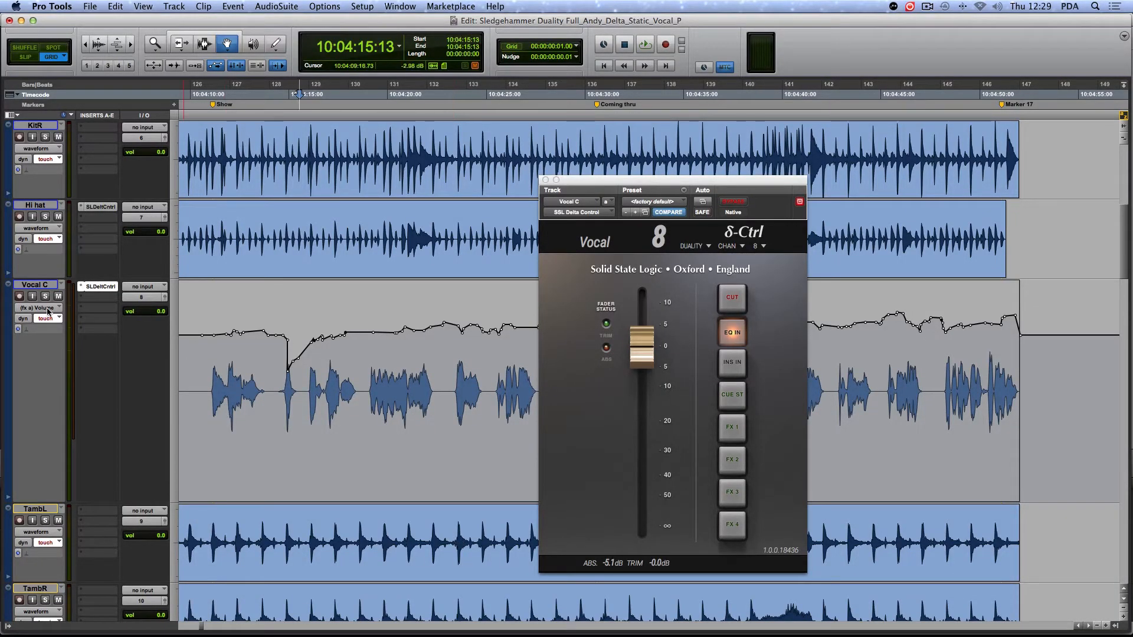
Show the (fx a) SSL Delta Control Trim lane on Vocal C
left_click(32, 307)
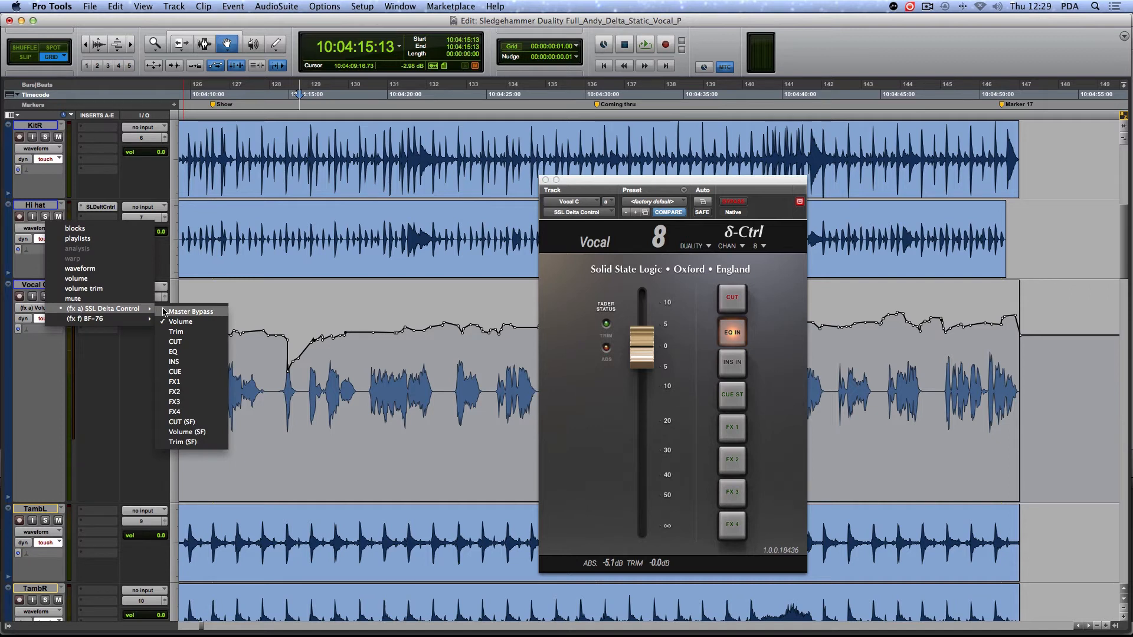
left_click(176, 331)
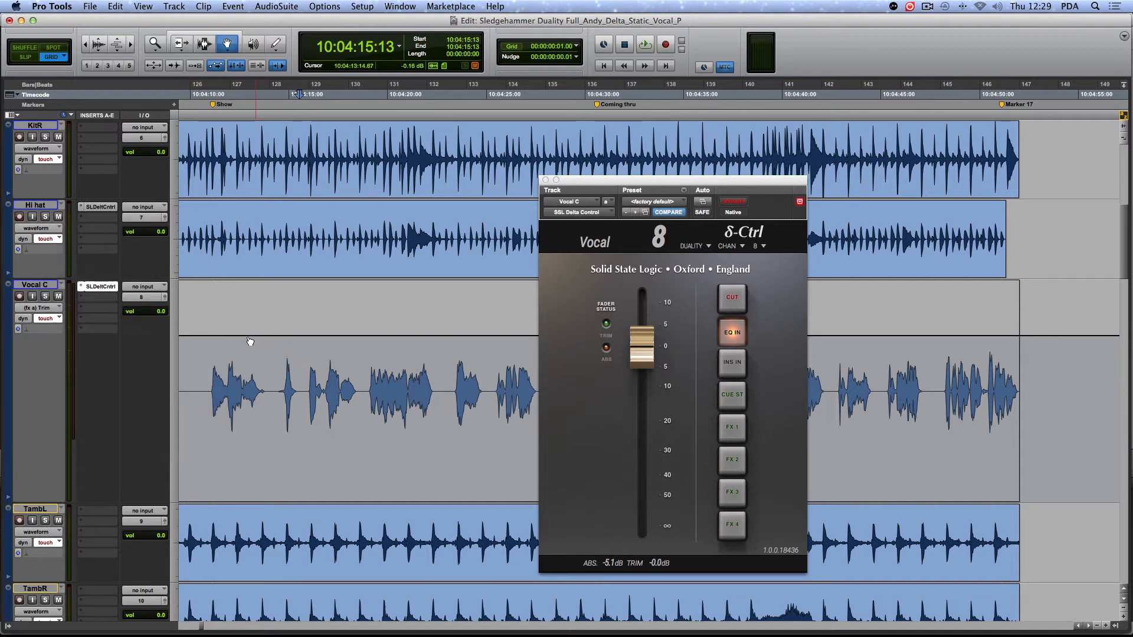